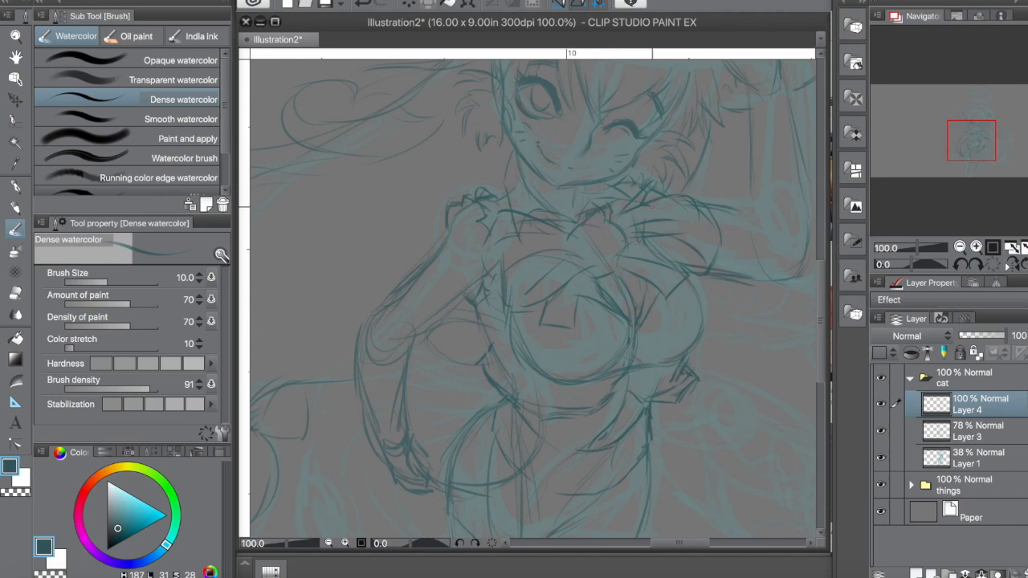
Shade the girl's face and skin with warm Transparent watercolor tones around the eye and smile.
{"action": "left_click", "coordinate": [959, 248]}
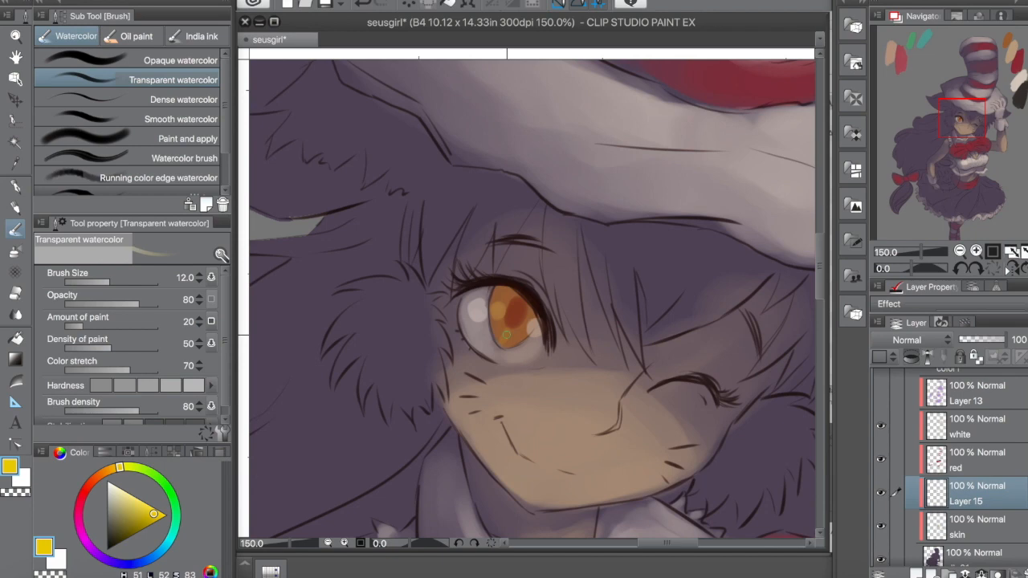
Switch to the Dense watercolor brush for painting green streaks into the dark hair.
{"action": "left_click", "coordinate": [125, 100]}
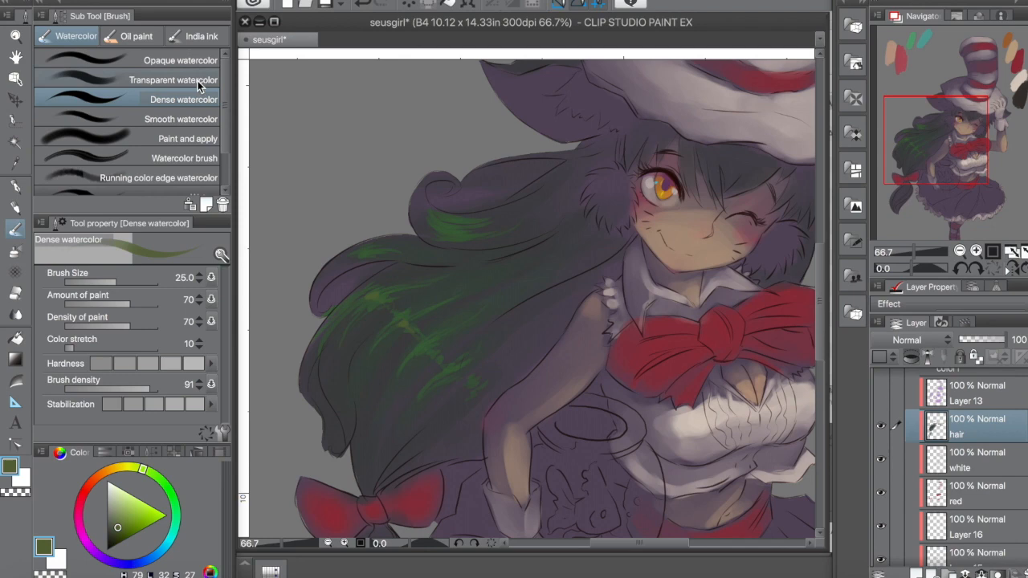
Zoom in to 150% and paint rosy cheek blush and green hair highlights with Dense watercolor.
{"action": "scroll", "scroll_direction": "down", "scroll_amount": 3}
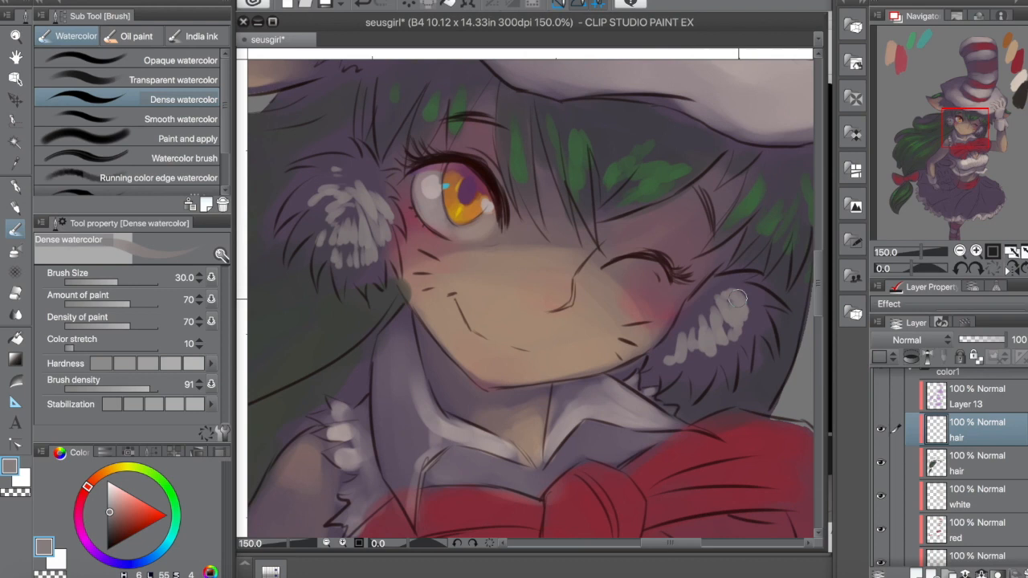
{"action": "left_click", "coordinate": [174, 80]}
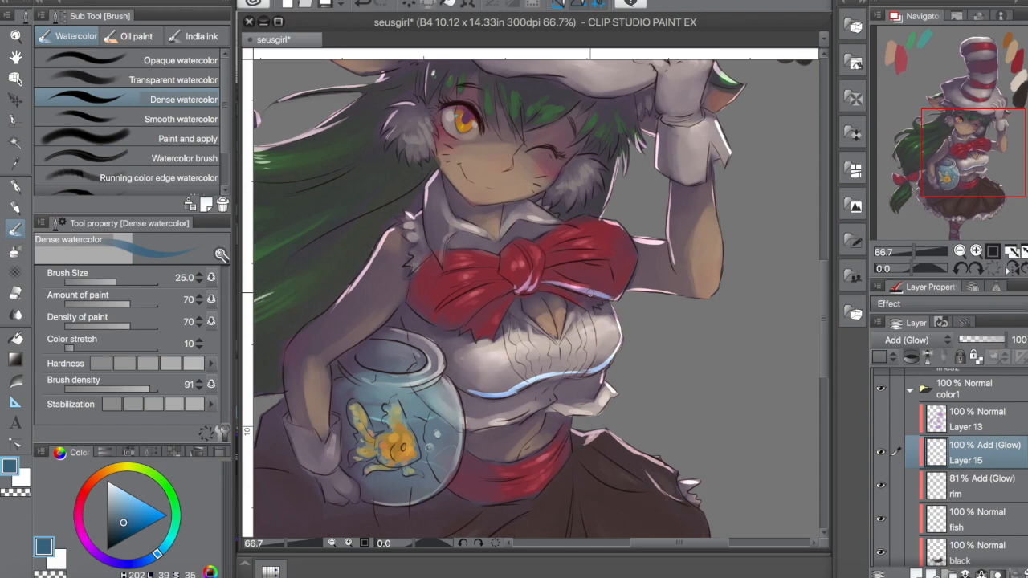
Paint the glass fishbowl and glowing orange goldfish on Add (Glow) layers.
{"action": "scroll", "scroll_direction": "down", "scroll_amount": 3}
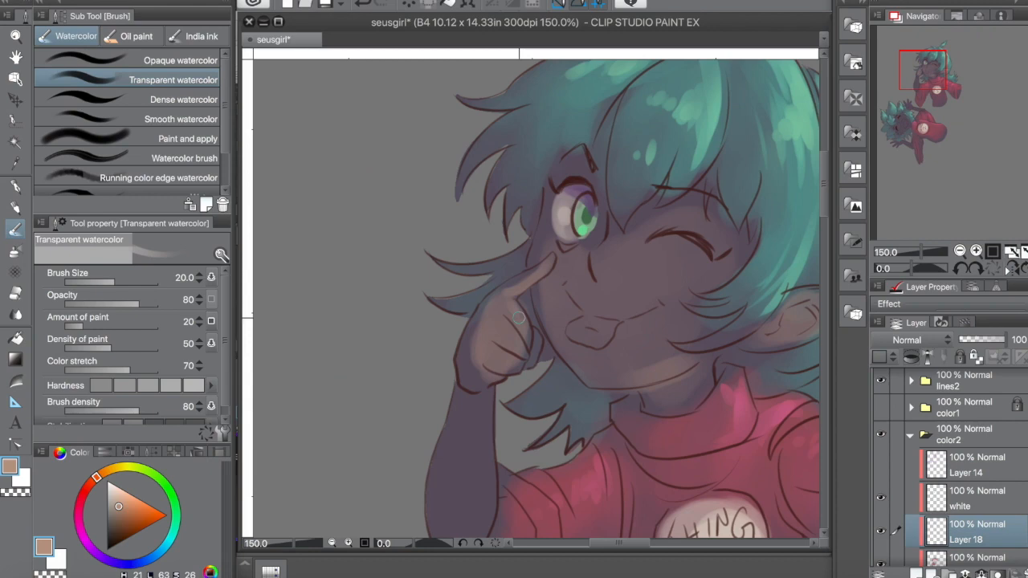
Paint watercolour shading strokes across the teal-haired girl's face.
{"action": "left_click_drag", "start_coordinate": [517, 318], "coordinate": [543, 366]}
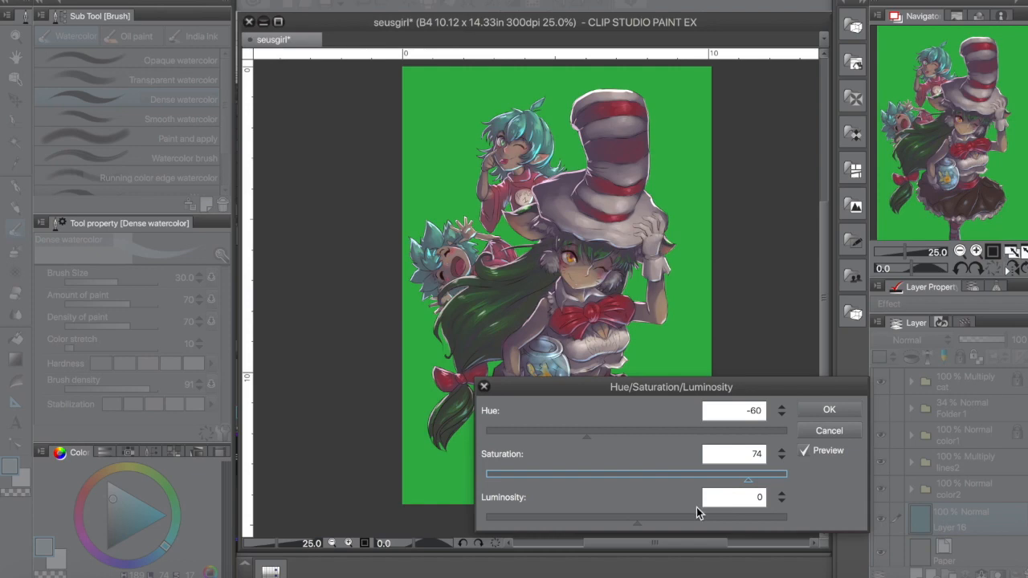
Apply a Hue/Saturation/Luminosity adjustment of Hue +60 and Saturation 74 to the green background.
{"action": "left_click", "coordinate": [829, 409]}
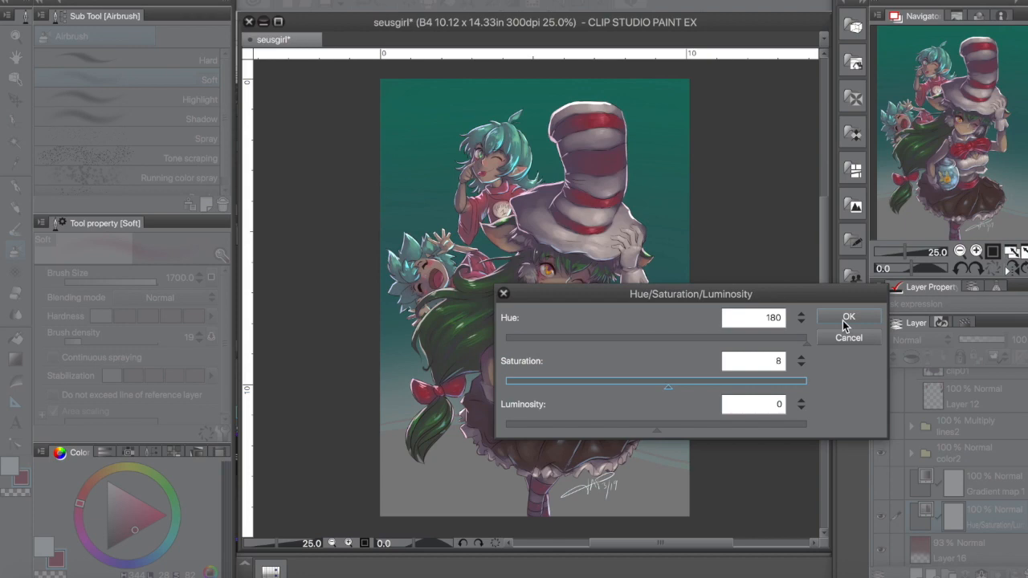
Apply a second adjustment of Hue 180 and Saturation 8 for a dark muted background gradient.
{"action": "left_click", "coordinate": [848, 315]}
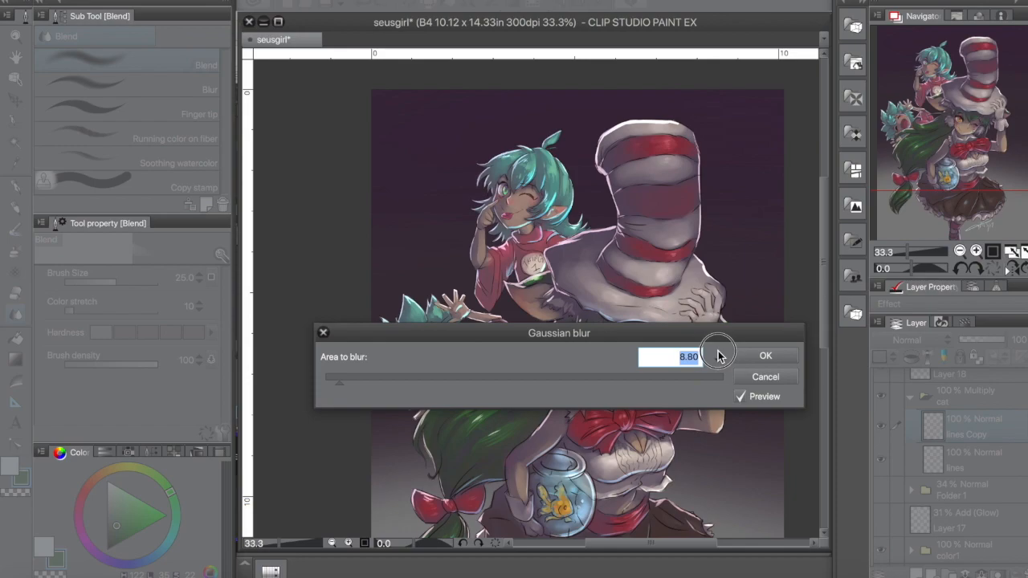
Apply a Gaussian blur with Area to blur 8.60 to soften the painting.
{"action": "left_click", "coordinate": [764, 357]}
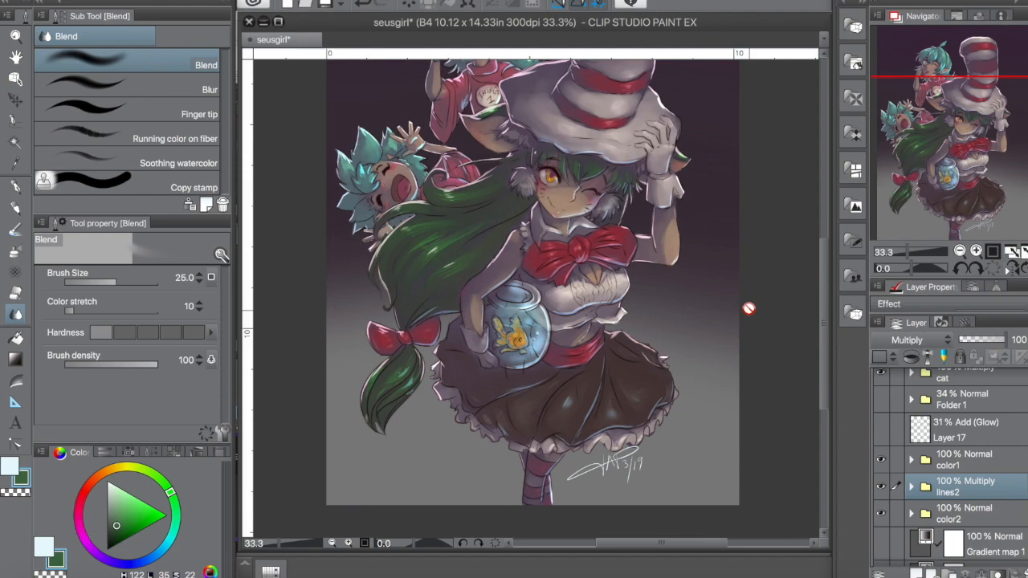